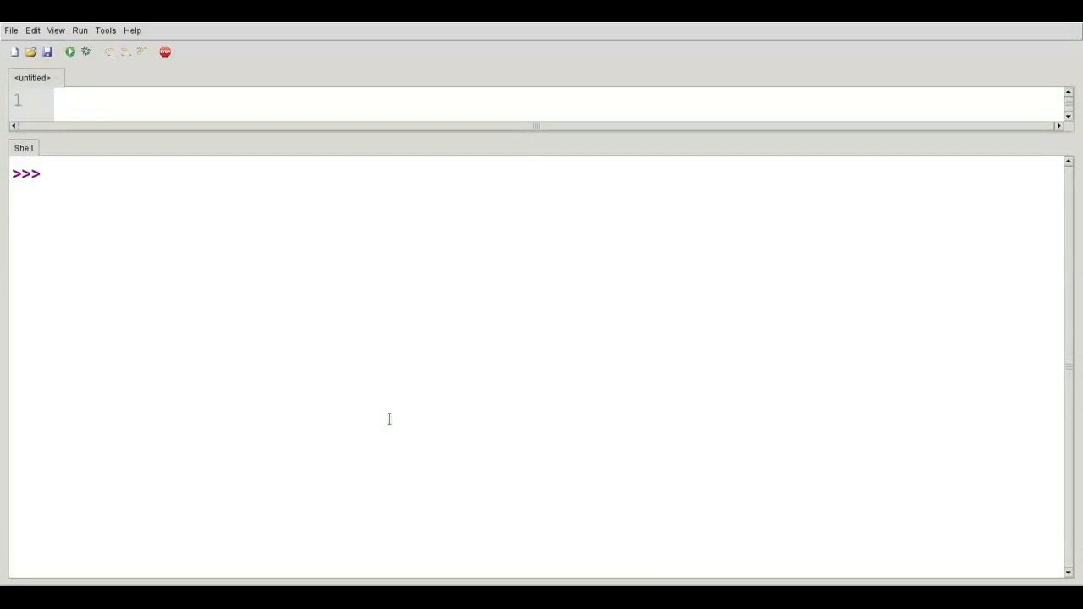
Evaluate int(37.9) and int(-23.5) in the shell to show truncation to 37 and -23
click(51, 173)
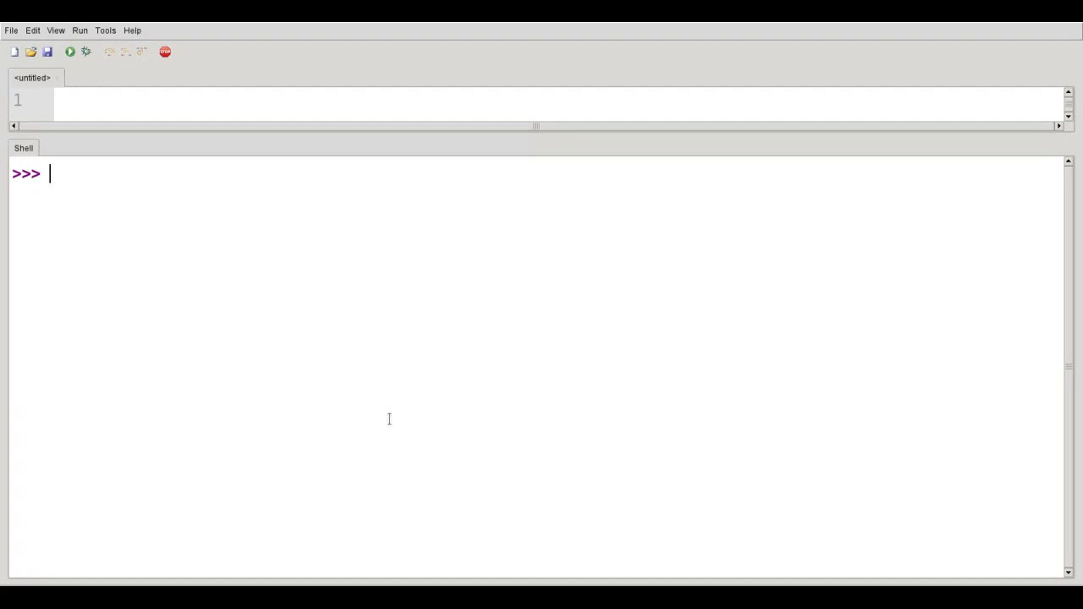
text(in)
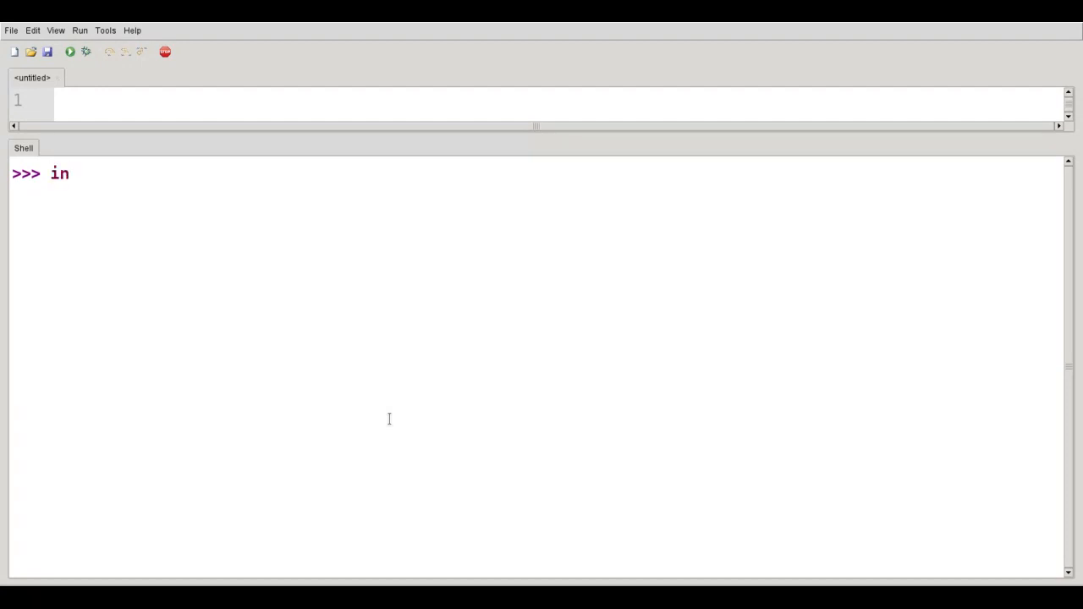
text(t(37)
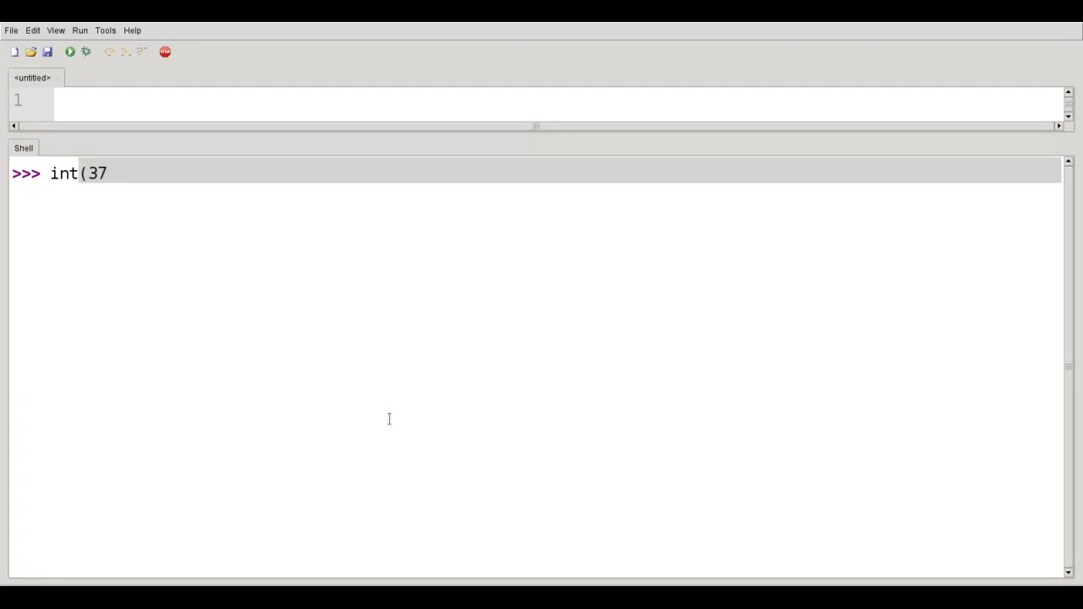
text(.9))
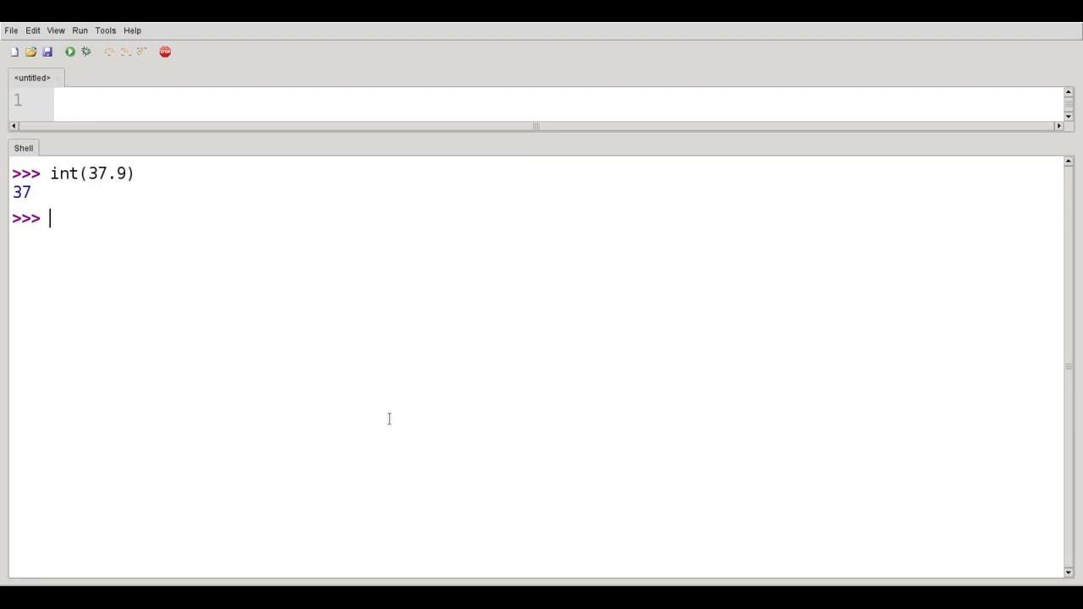
text(int()
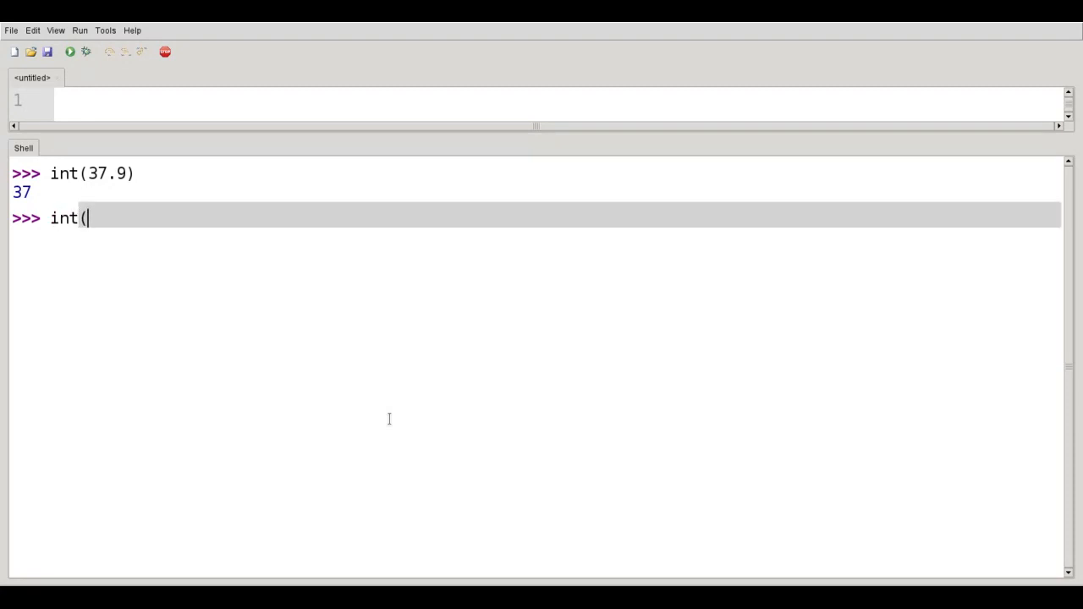
text(-23.5)
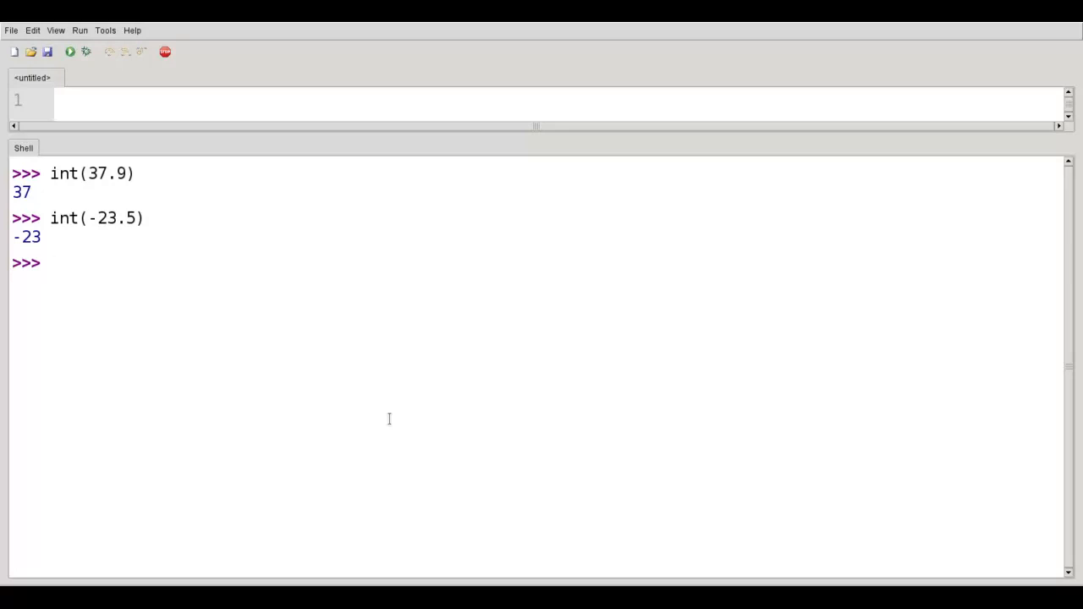
Convert the string "245" with int() and confirm type(int("245")) is class int
text(int(")
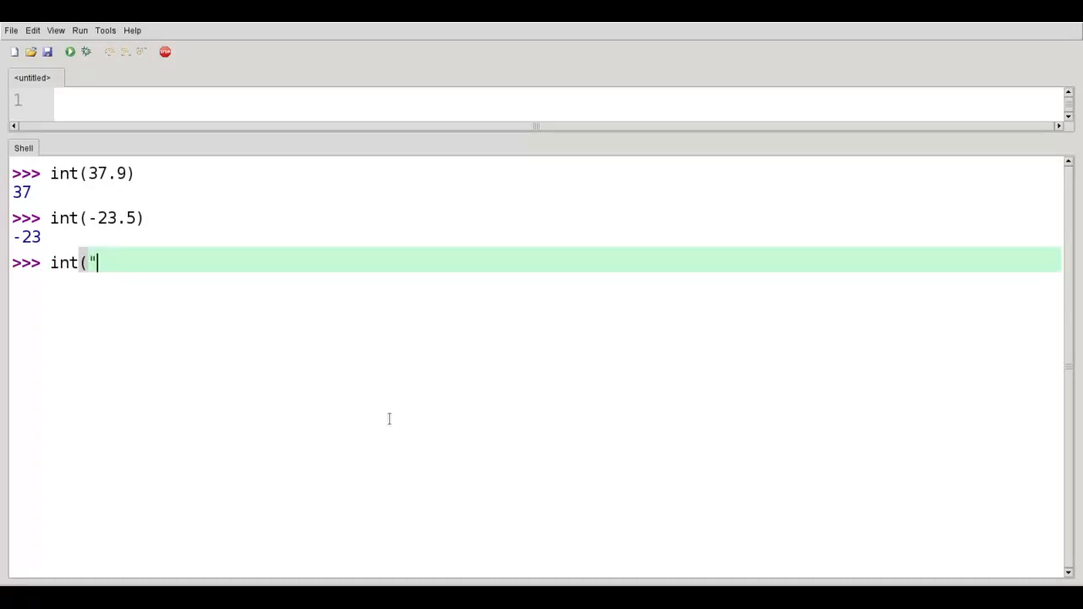
text(245)
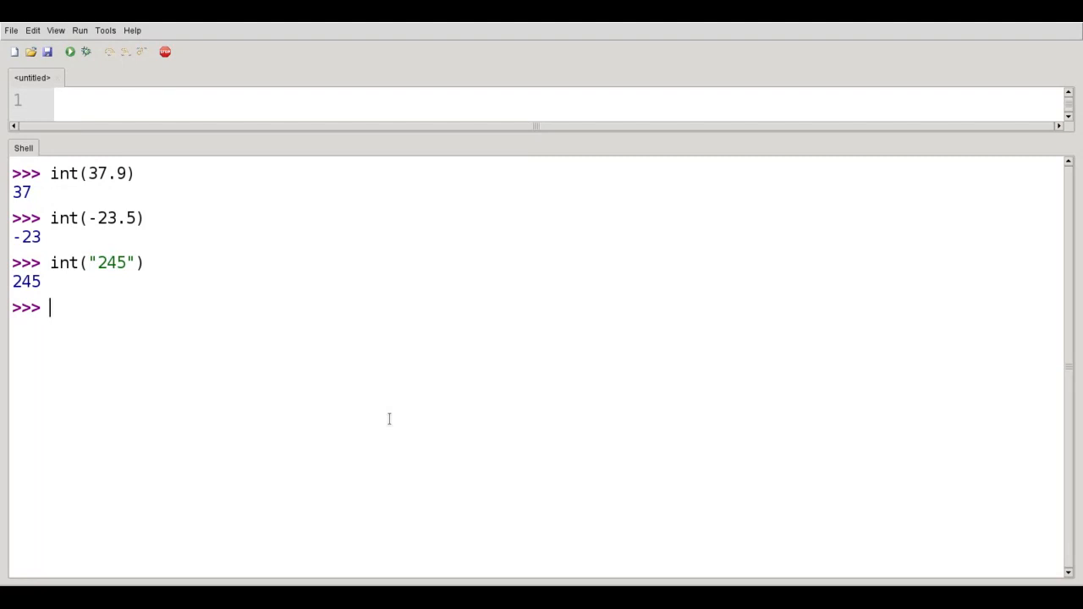
text(type(int()
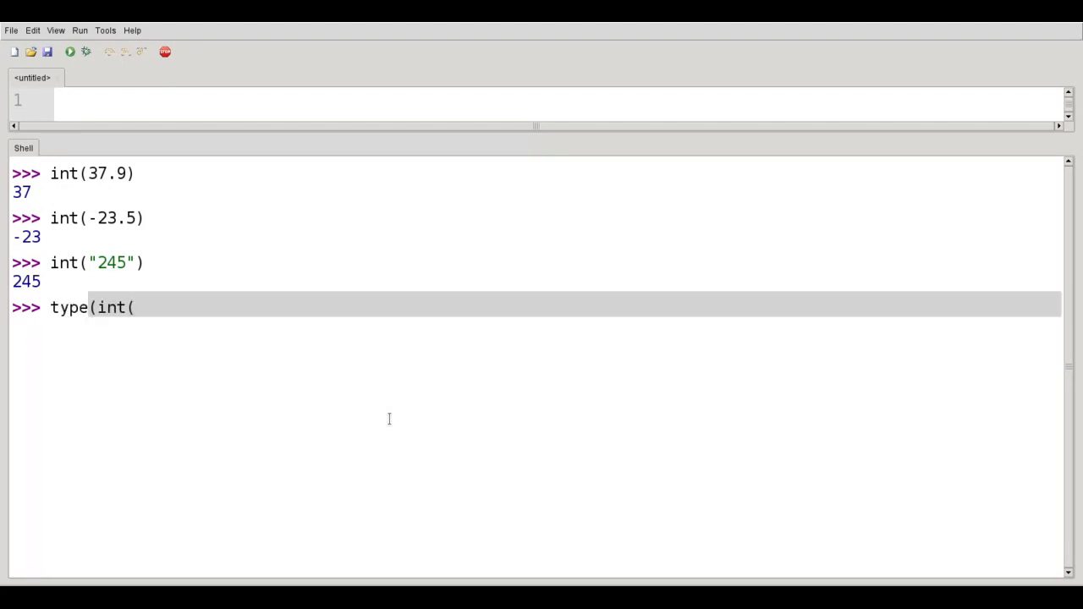
text("245")
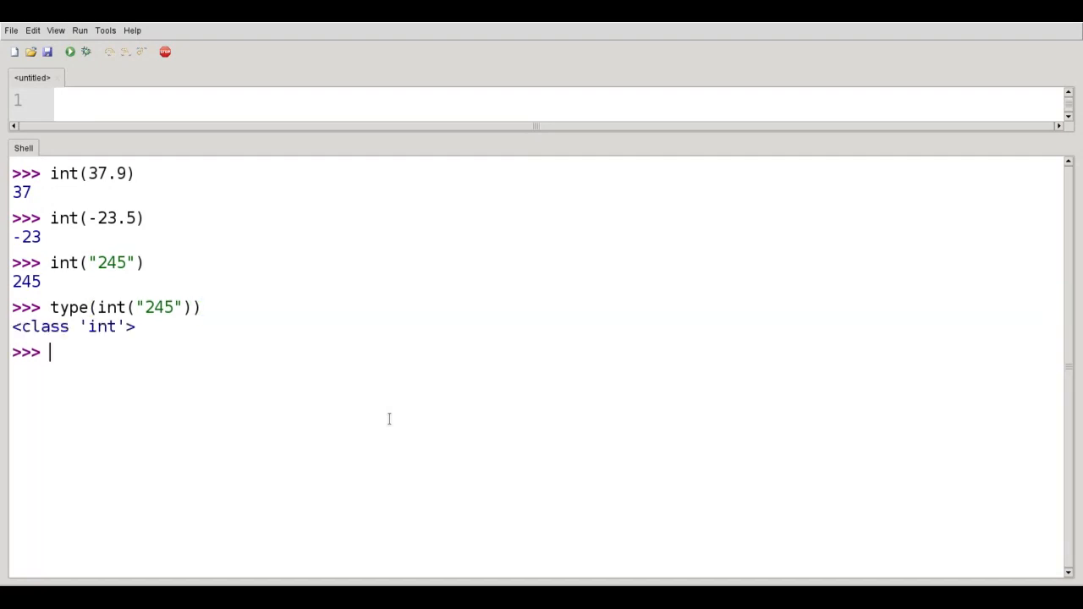
mouse_move(385, 415)
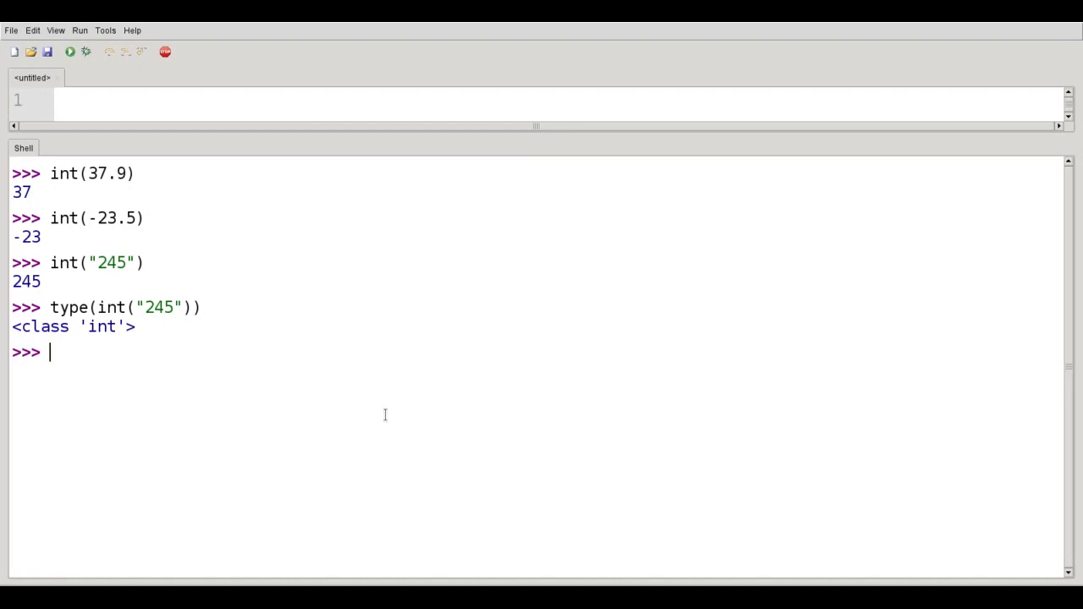
Enter int("twenty") to raise a ValueError, begin another int("23…") call, then clear the shell
text(int()
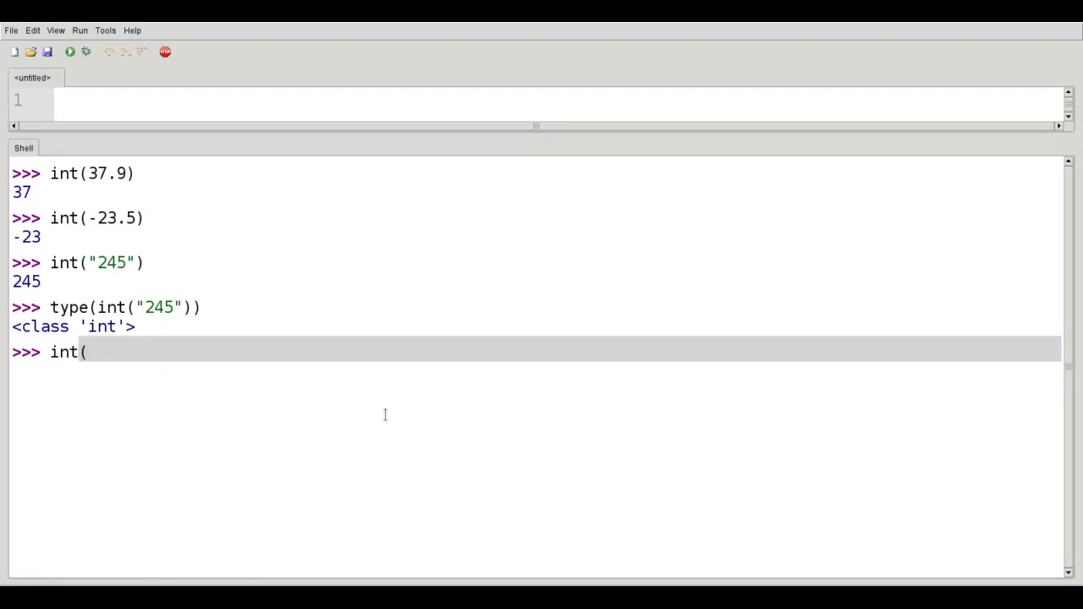
text("twen)
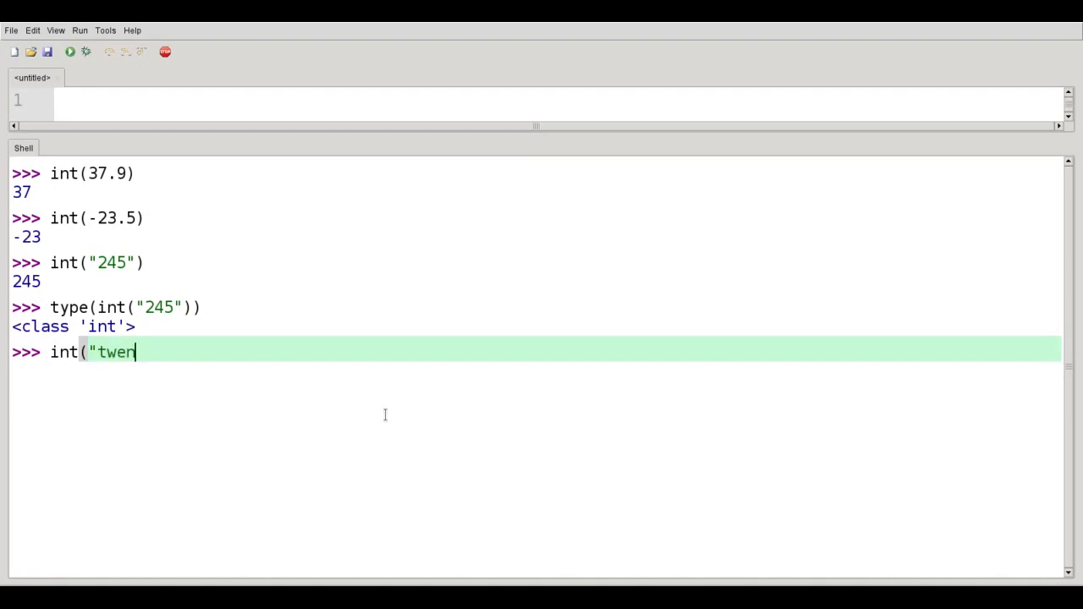
text(ty"))
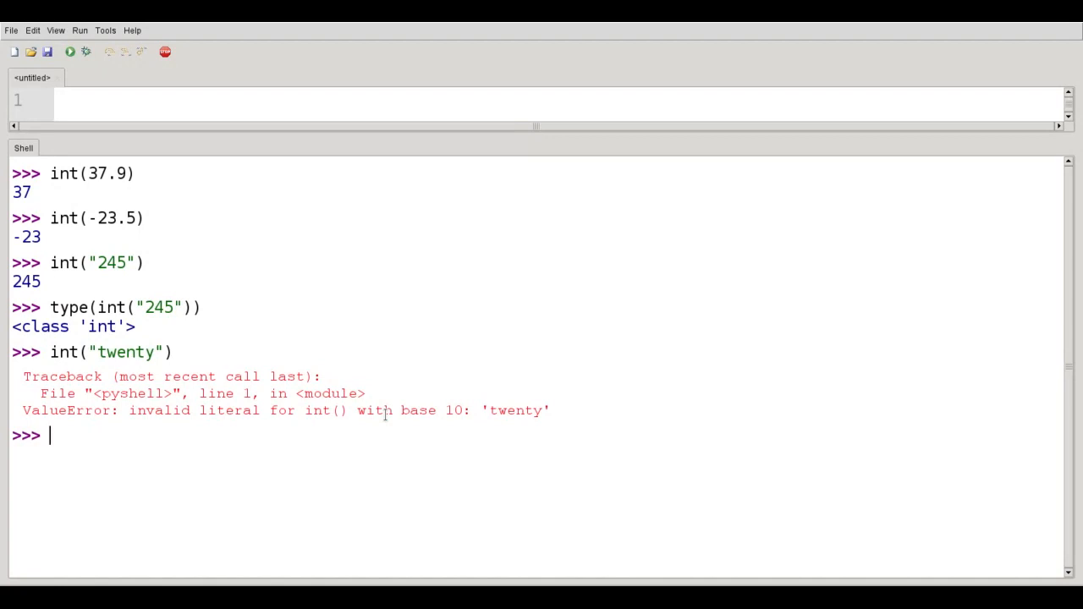
text(int()
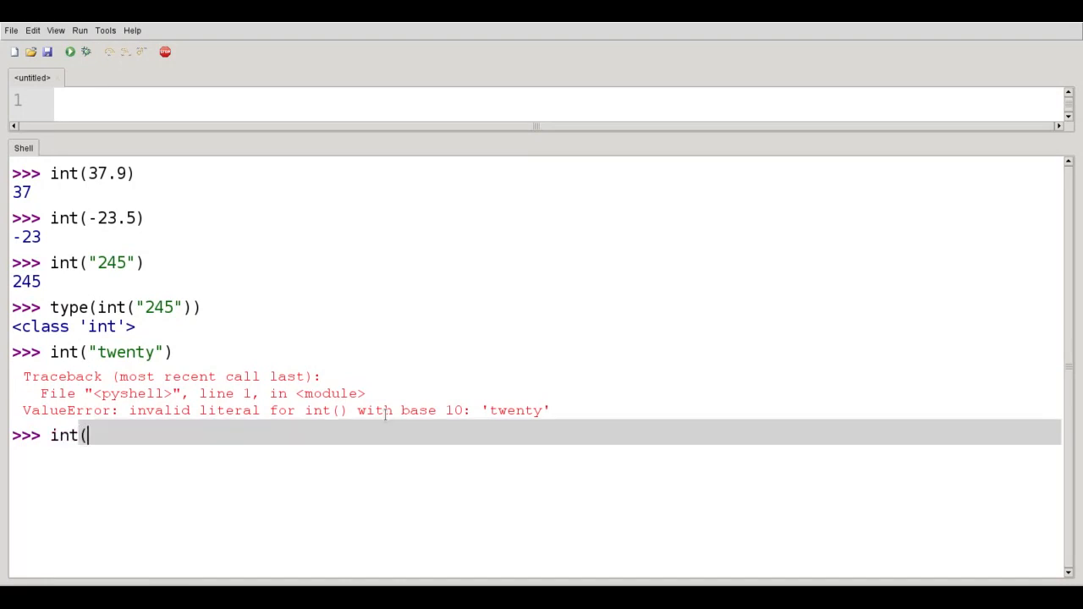
text(")
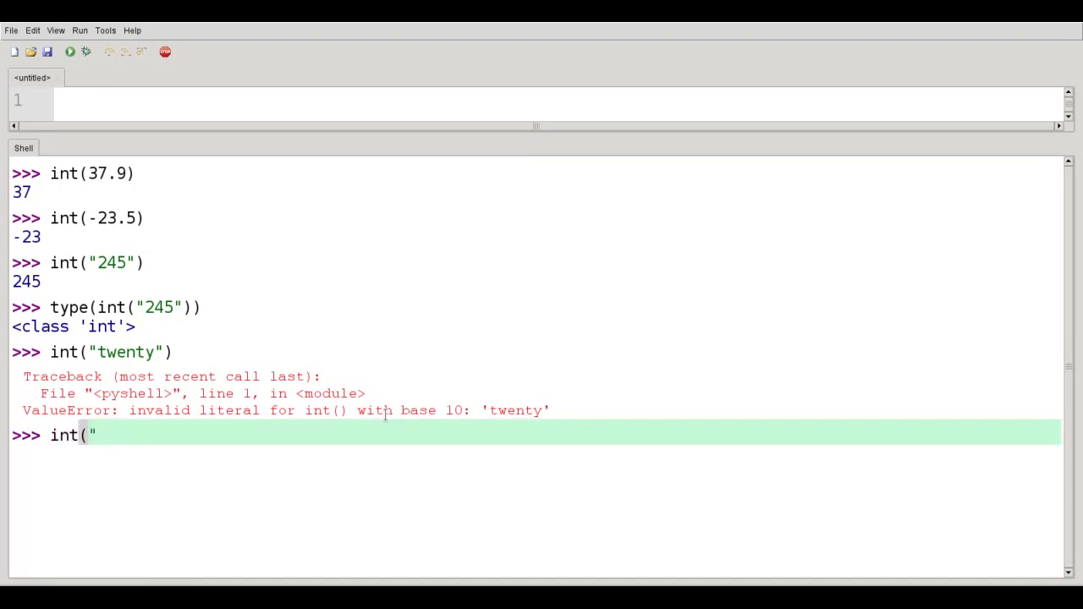
text(23)
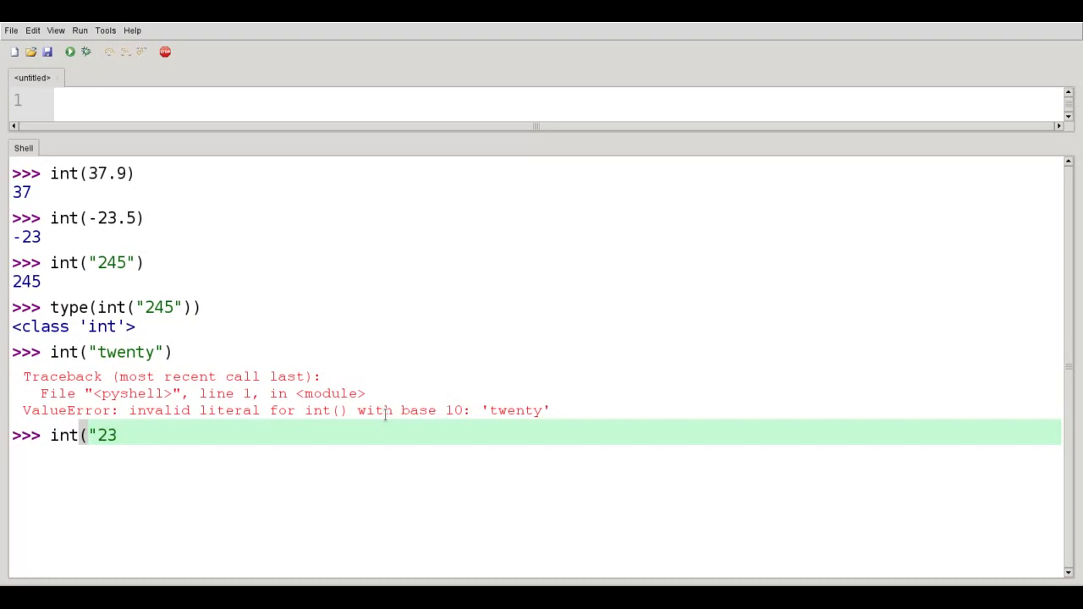
text(otherstuf)
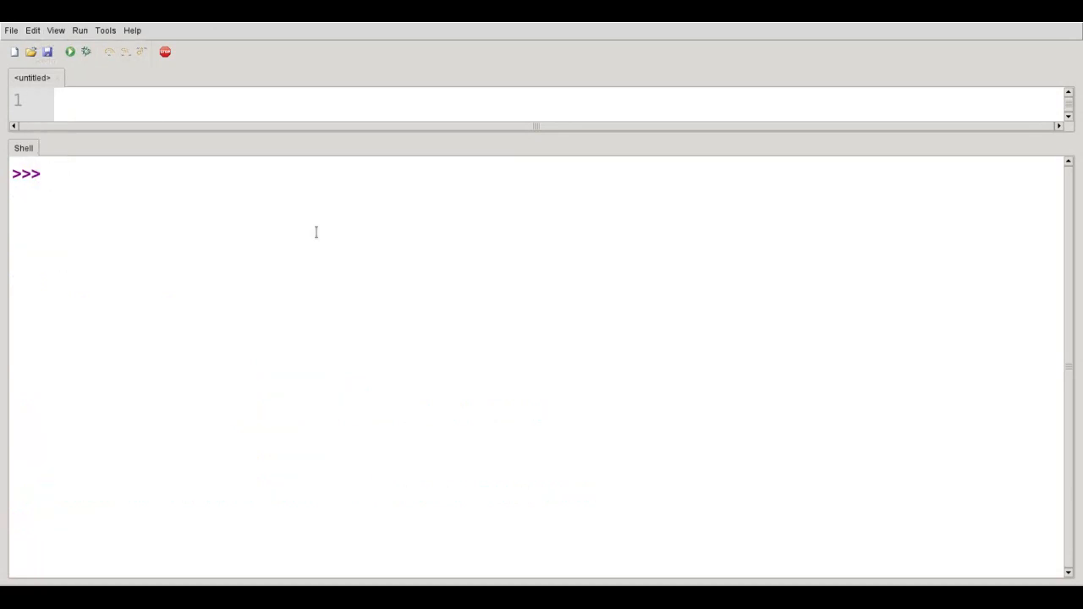
Evaluate float(25) as 25.0, then float(25) + 4.3 and 25 + 4.3, both giving 29.3
click(51, 174)
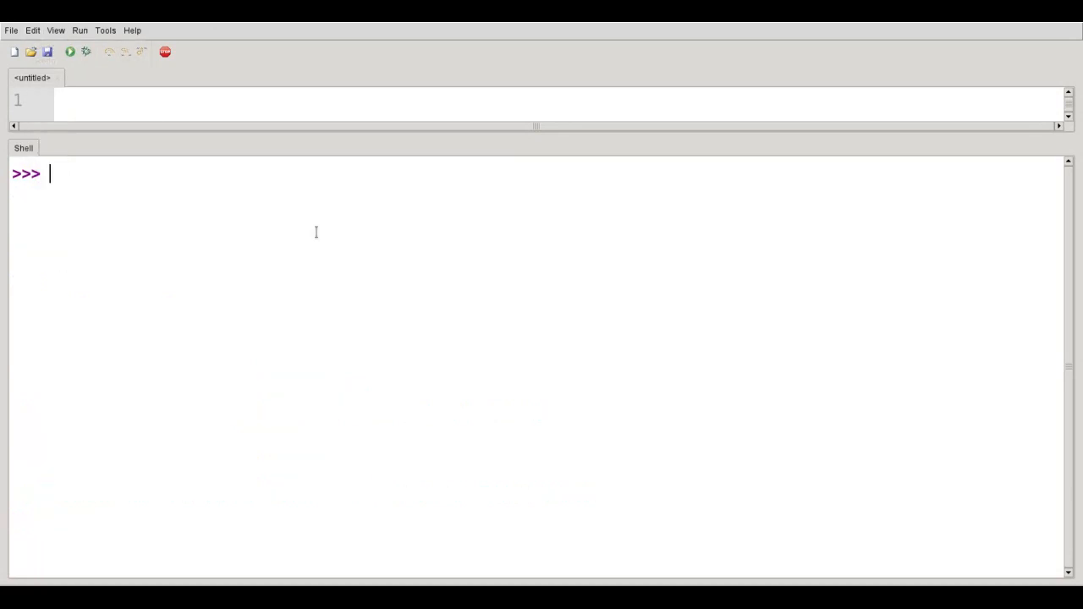
text(float()
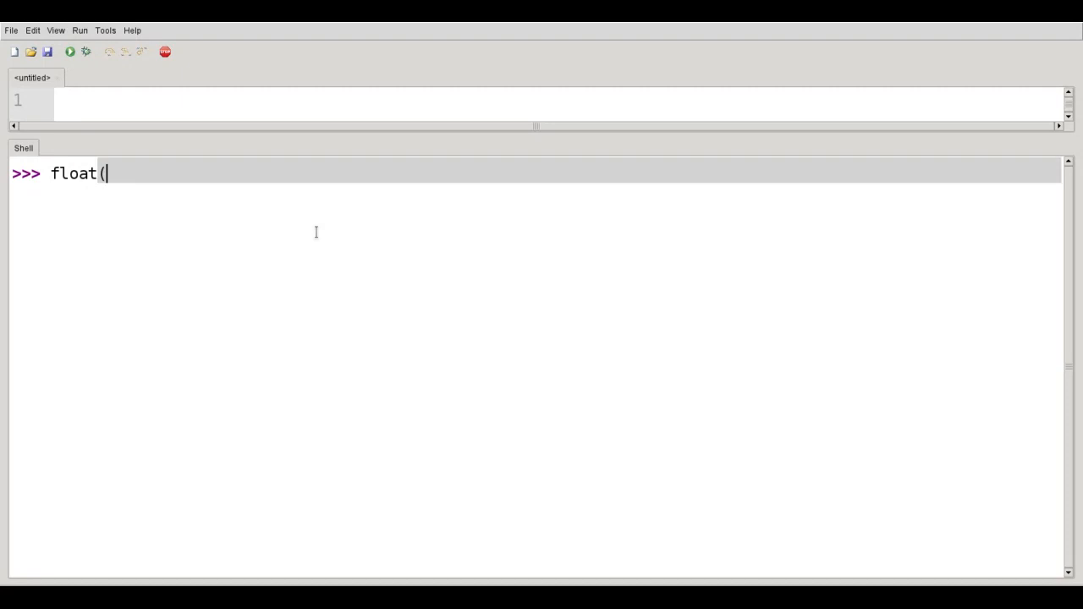
text(25))
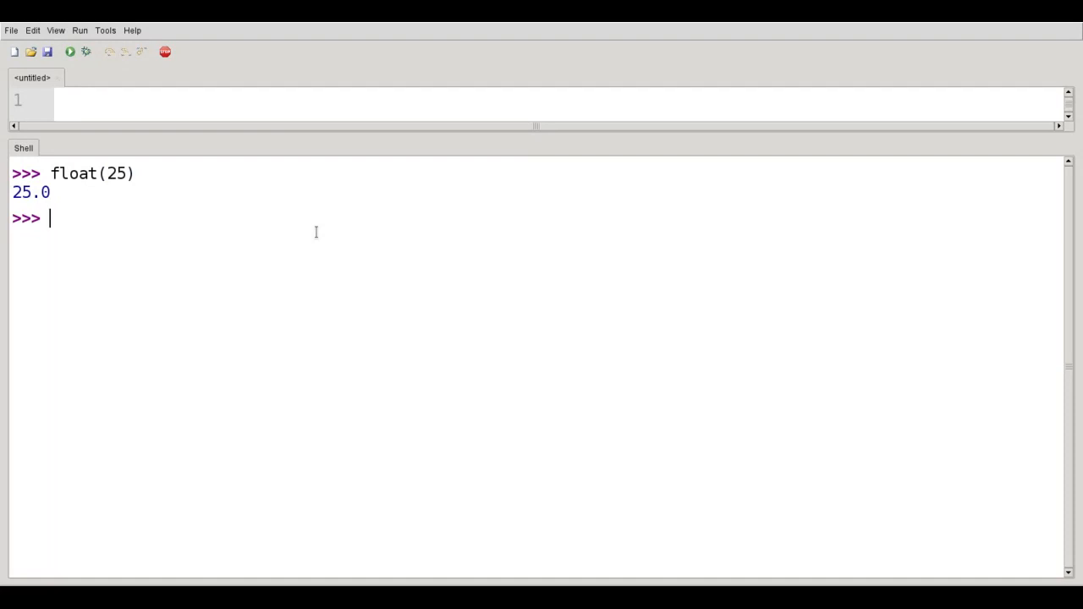
text(float(25) + 4.3)
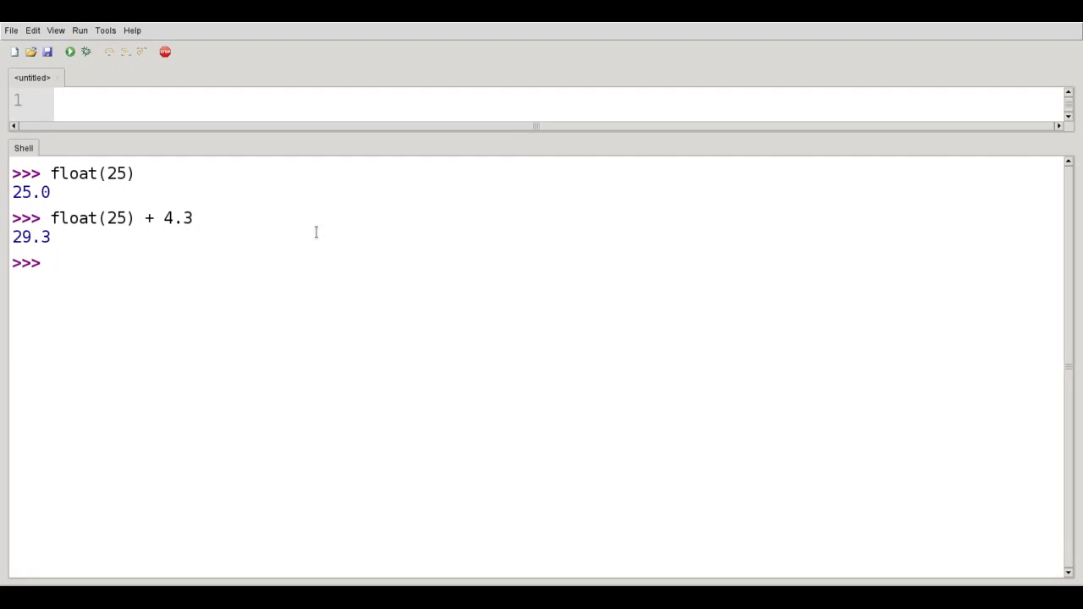
text(25 + 4.)
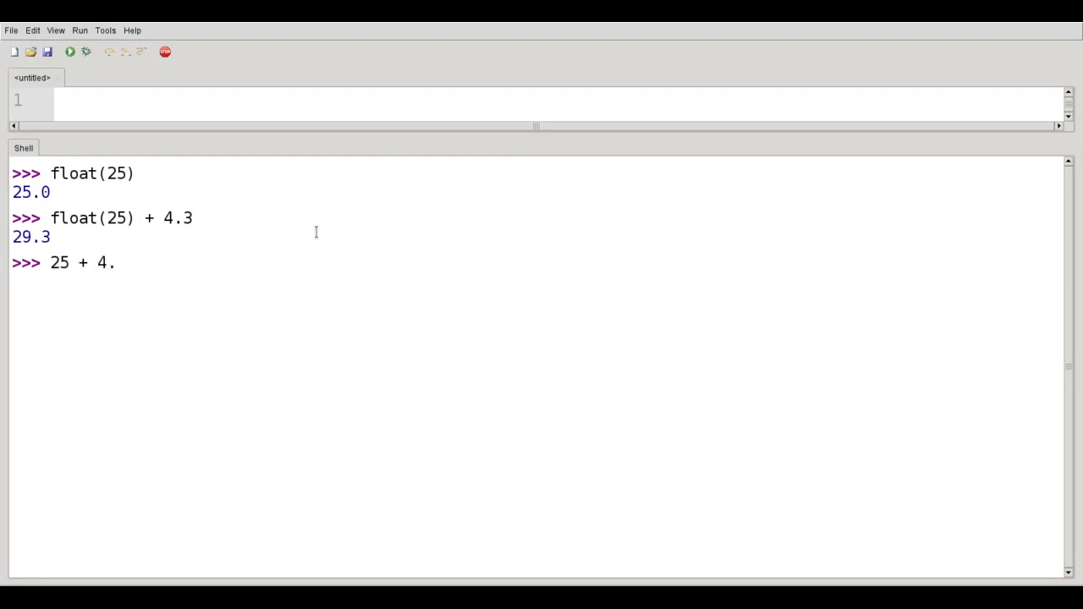
text(3)
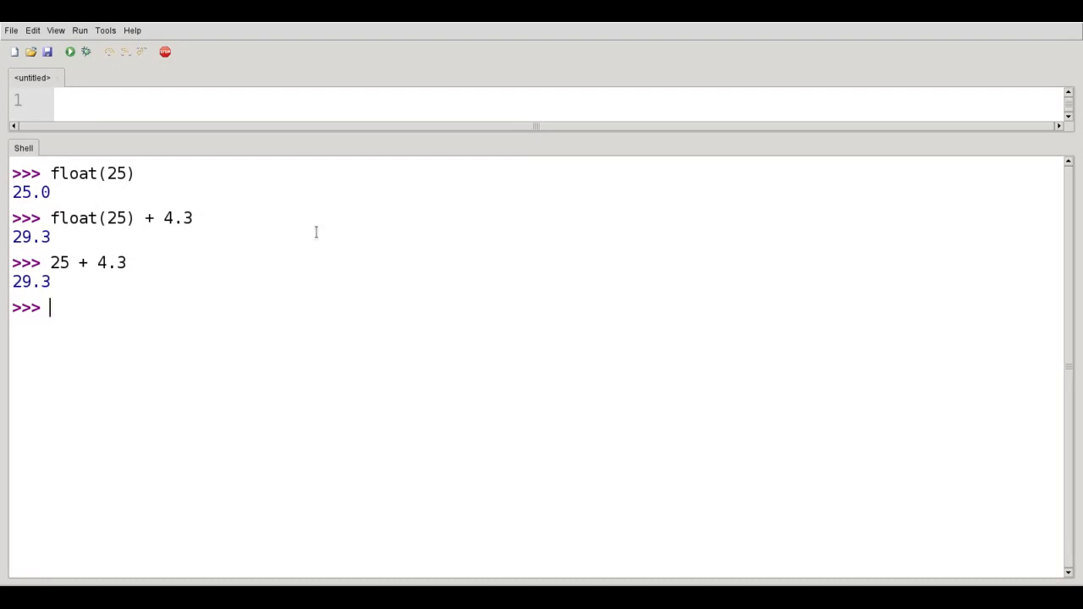
Evaluate float("37.4") giving 37.4 and float("7e2") giving 700.0, then clear the shell
text(float(")
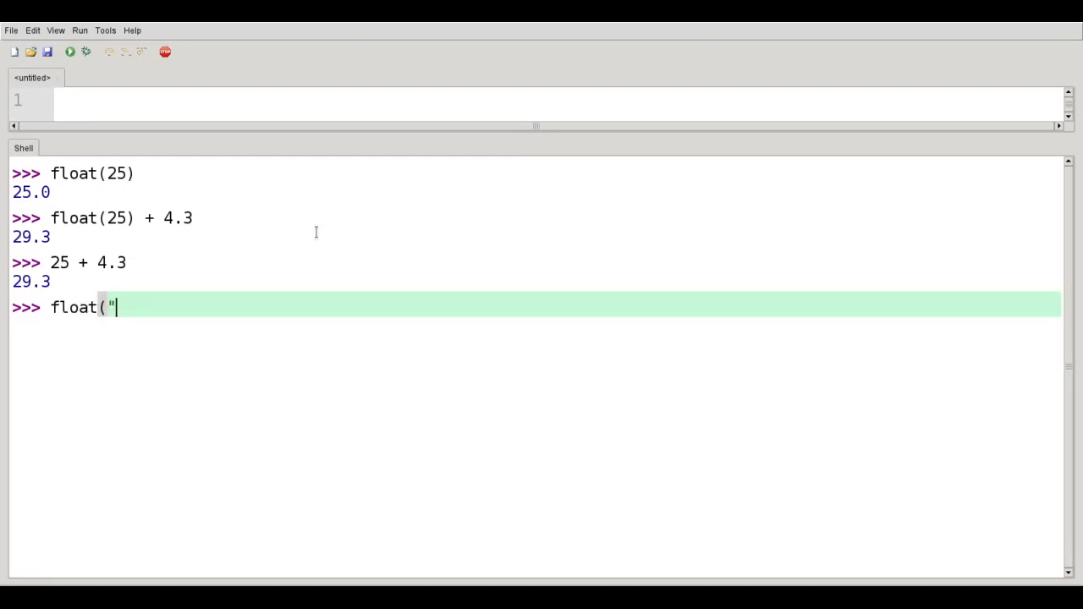
text(37.4)
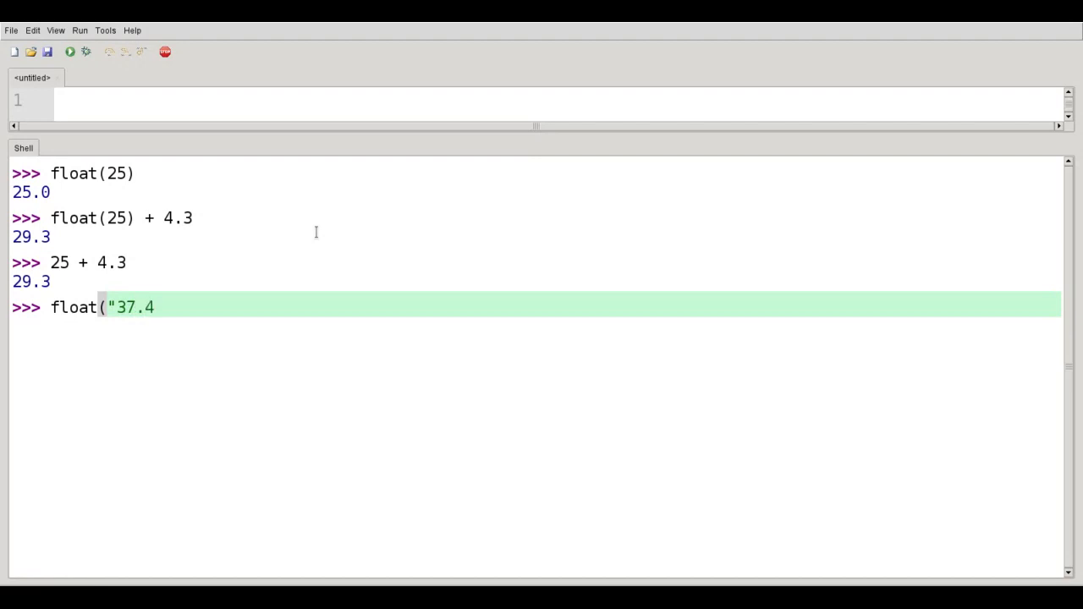
key(Return)
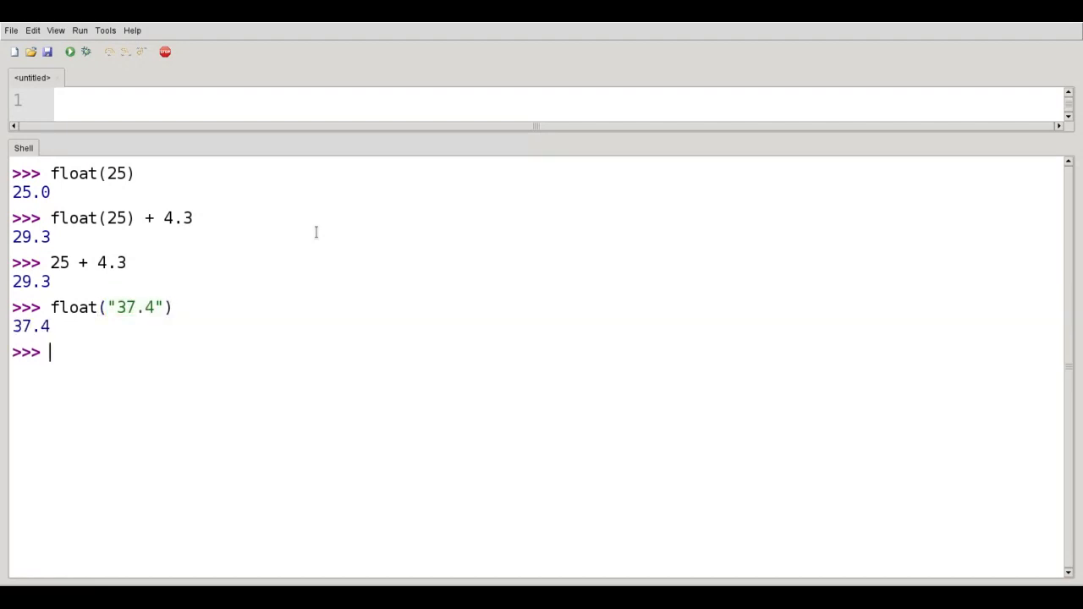
text(float()
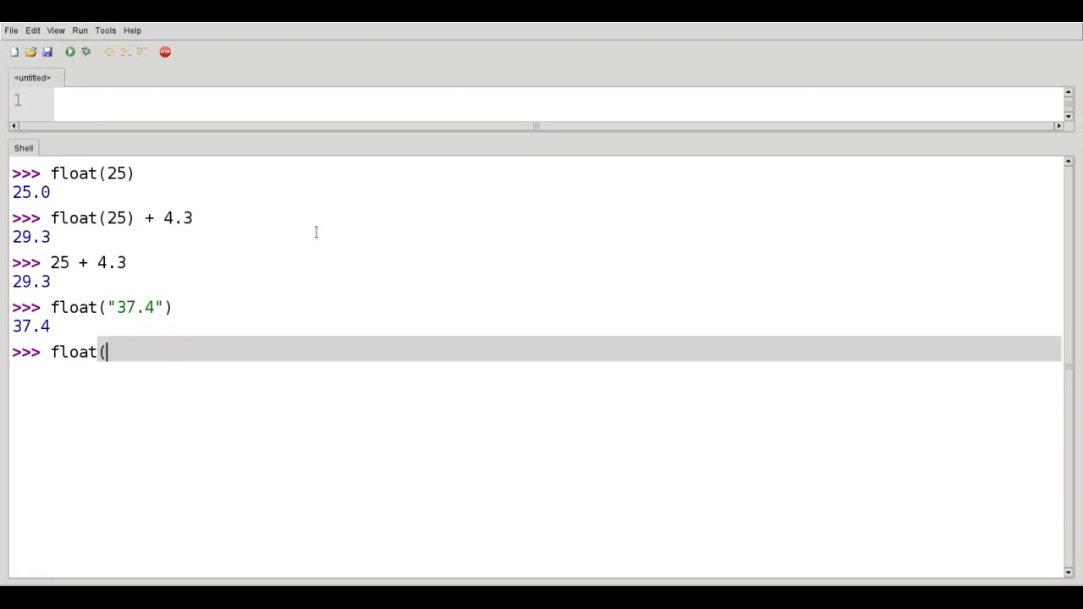
text("7)
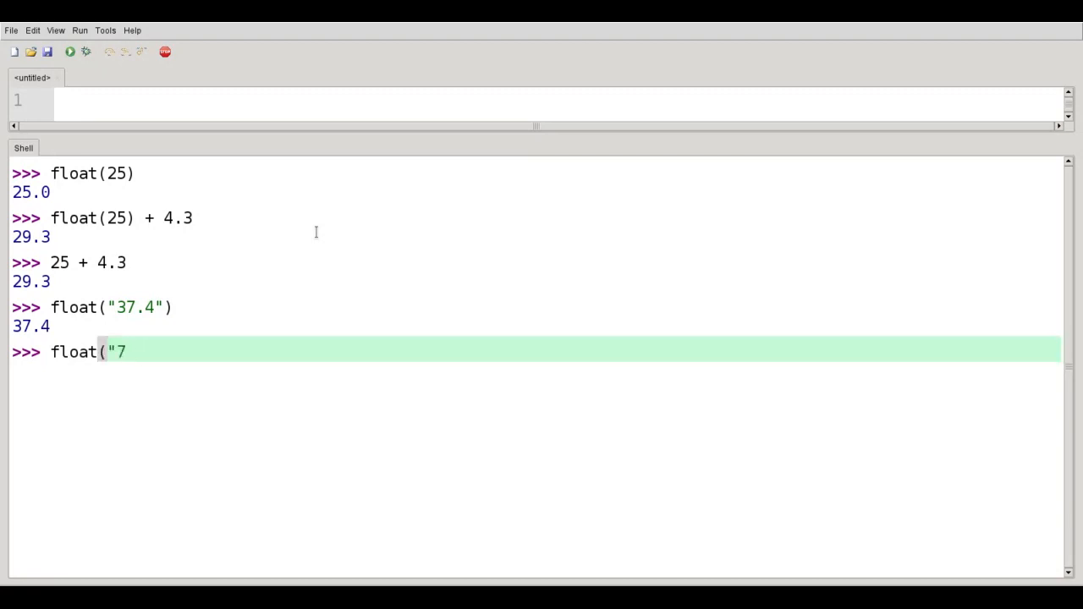
text(e2"))
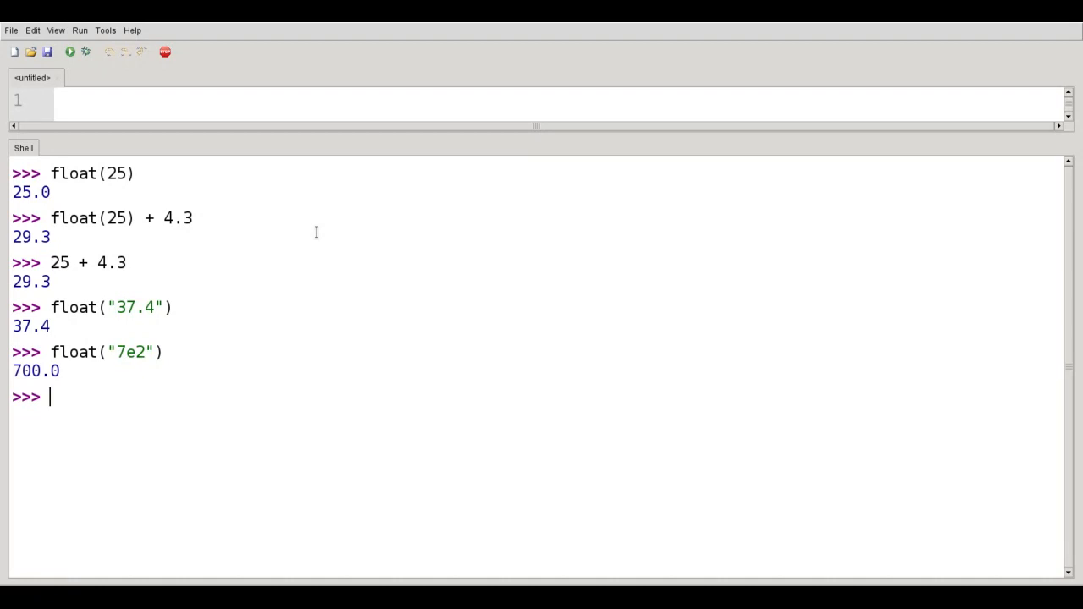
text(float(")
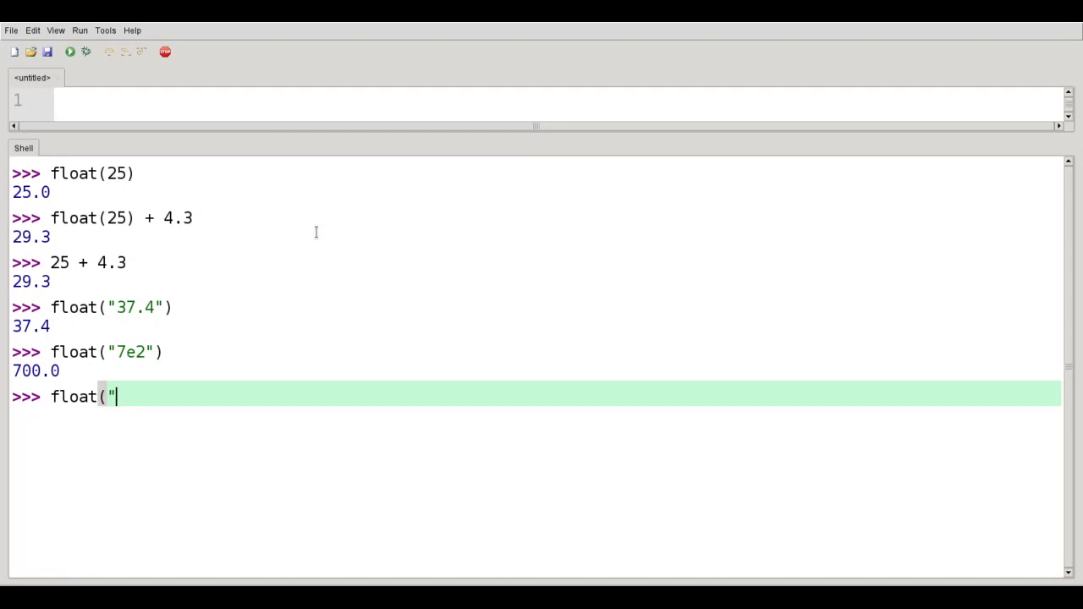
text(something)
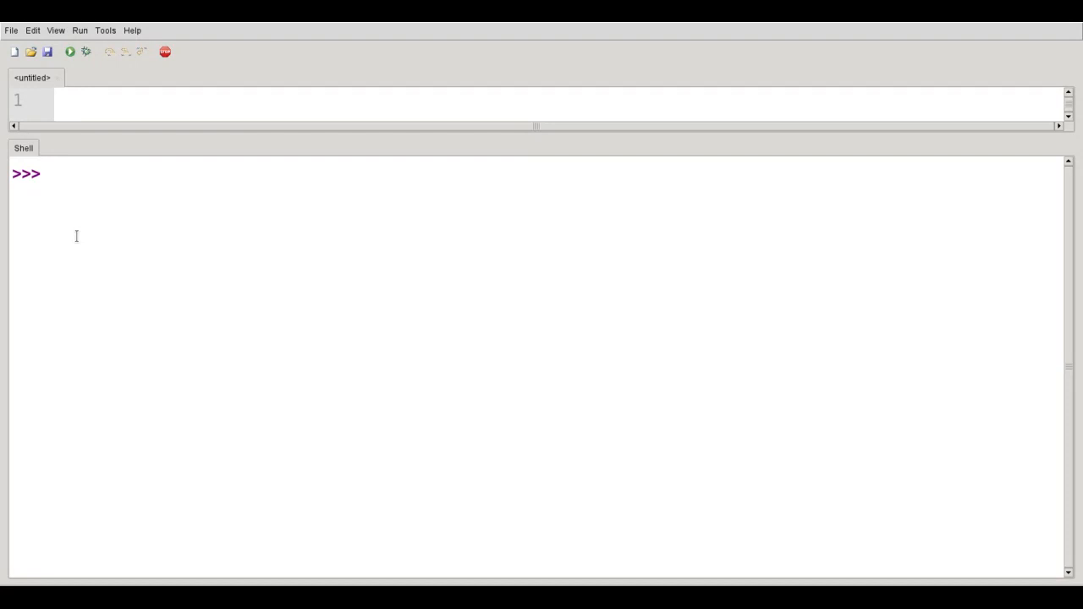
Evaluate str(23.4), str(-45) and str(7.3e4), giving '23.4', '-45' and '73000.0'
click(51, 173)
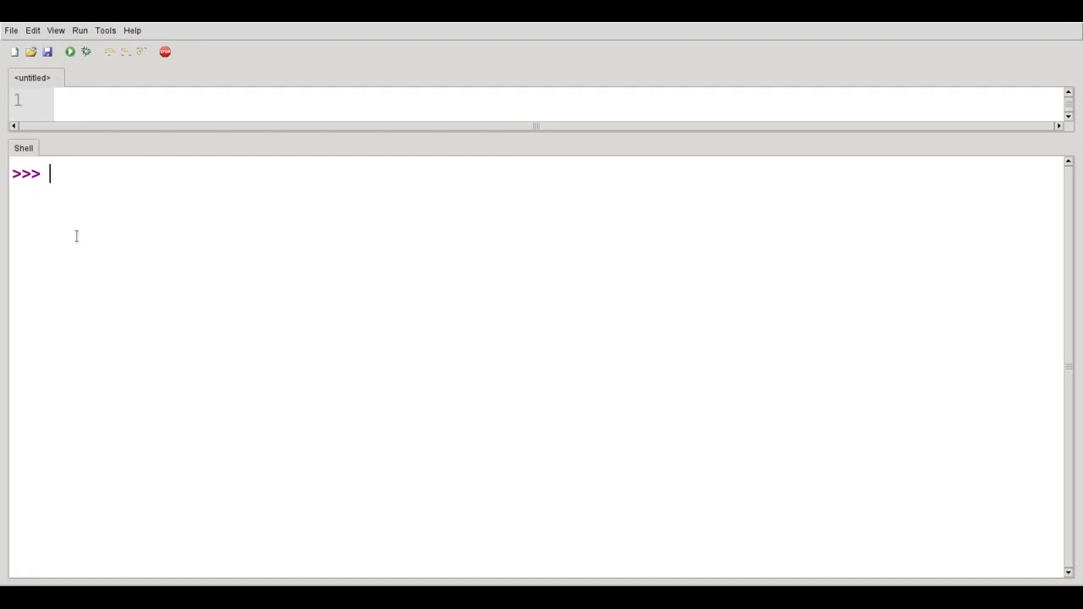
text(str)
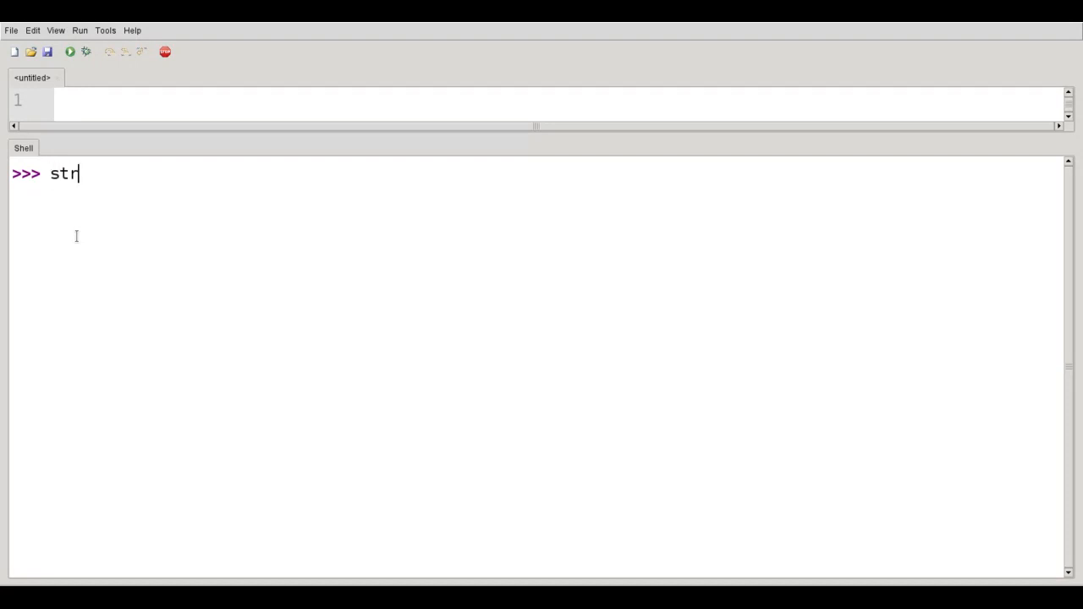
text((23.4)
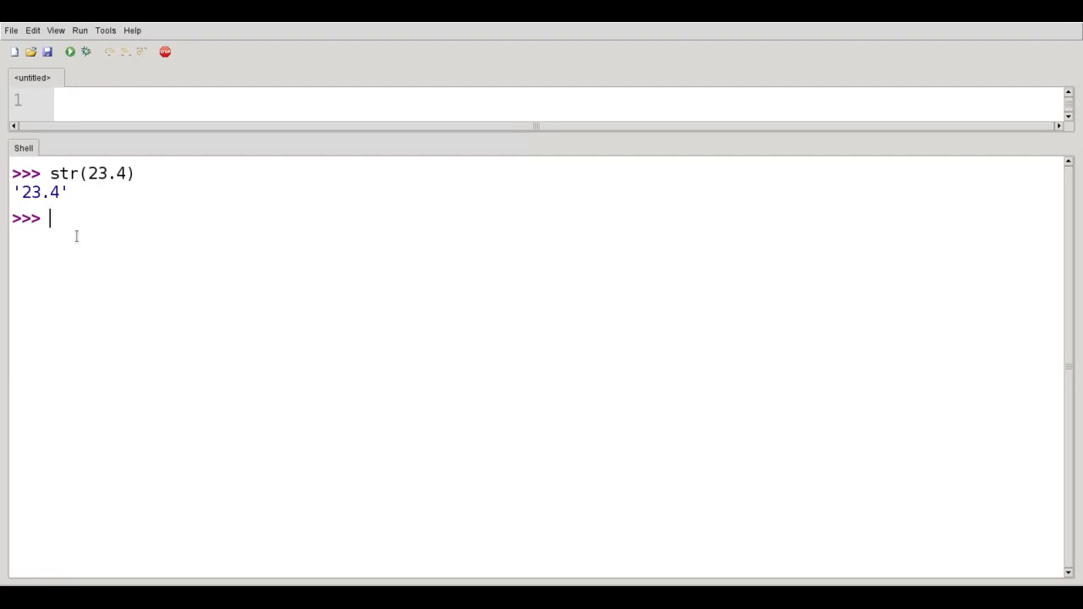
text(str)
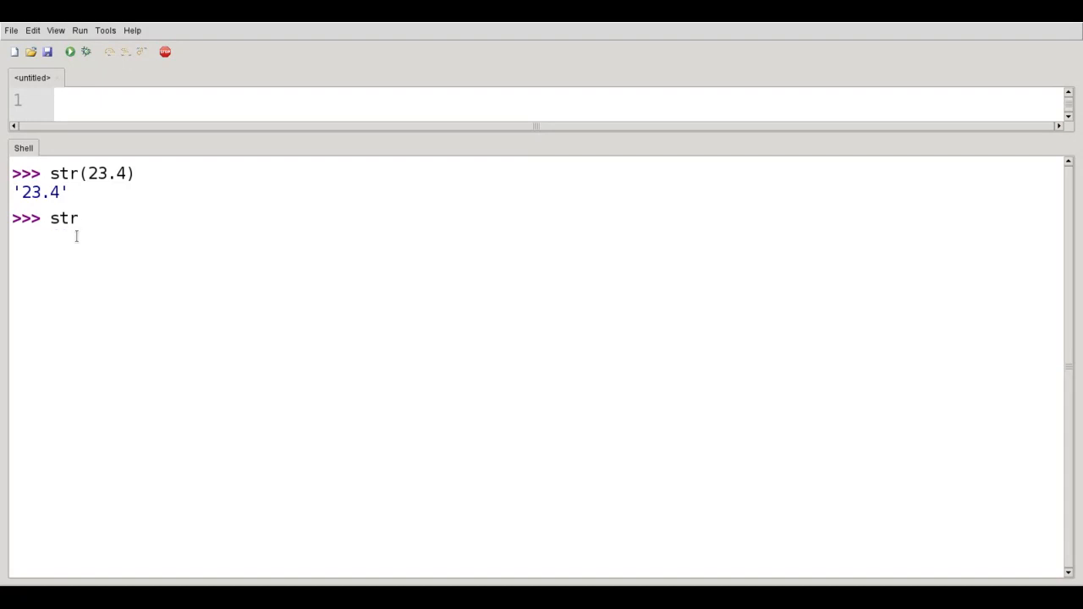
text((-45)
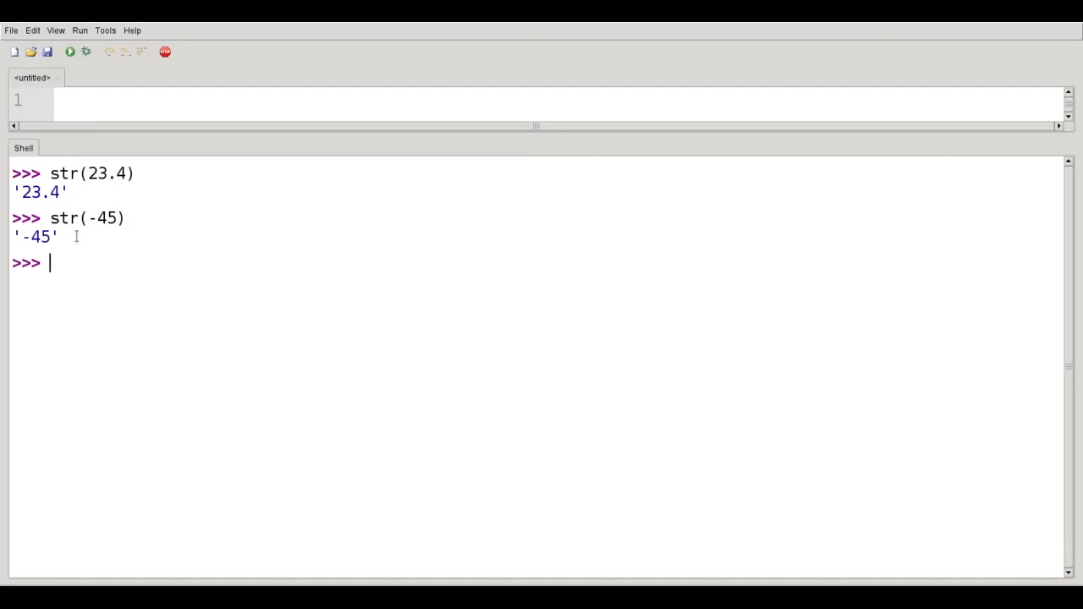
mouse_move(53, 159)
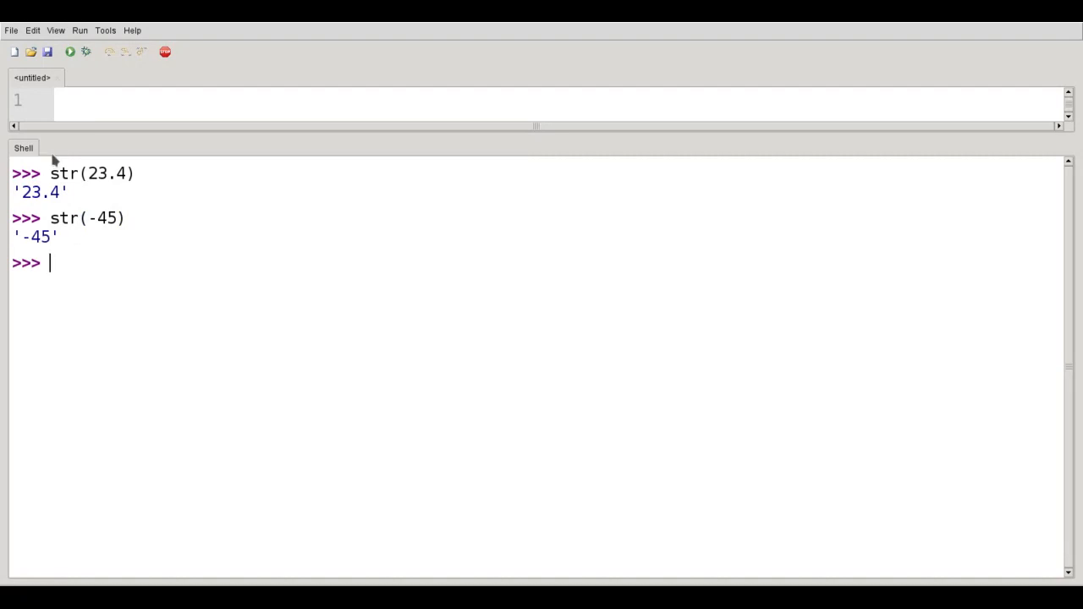
text(str)
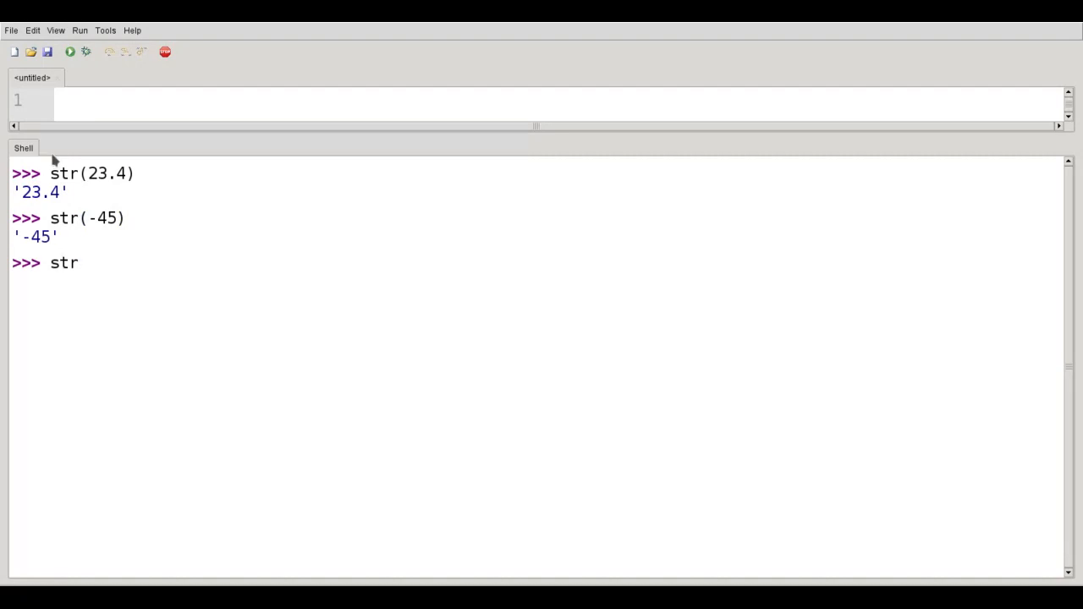
text(()
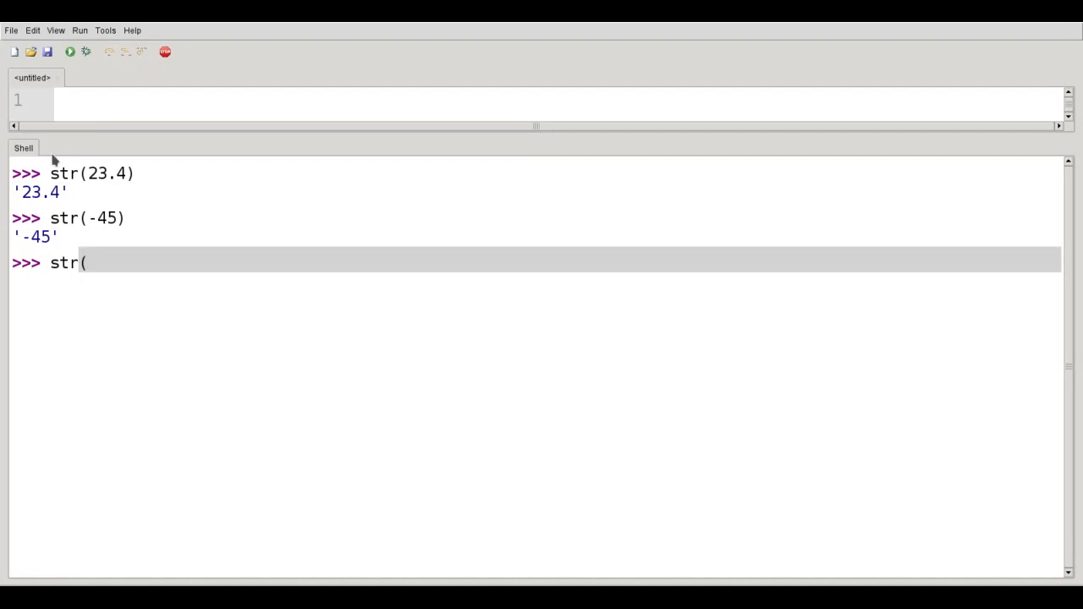
text(7.3)
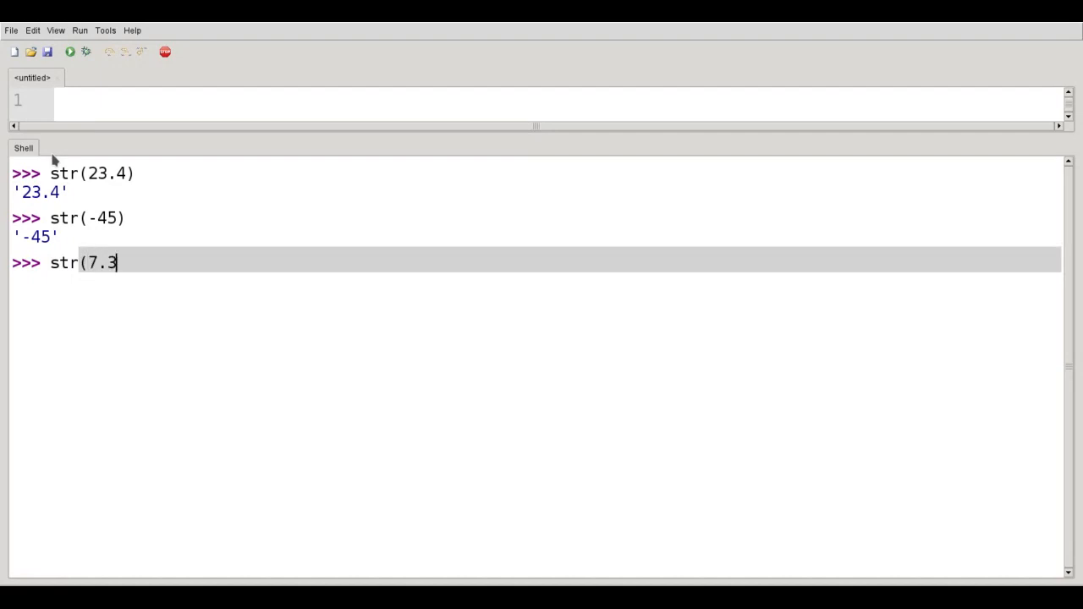
text(e4))
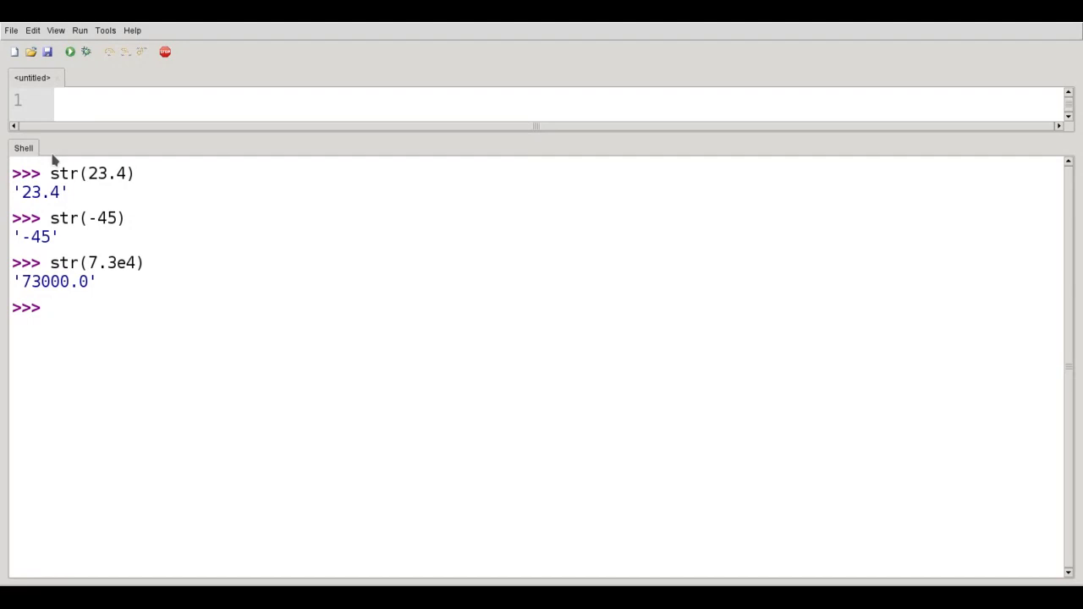
Start typing str(23.4) + 5. in the shell
text(str()
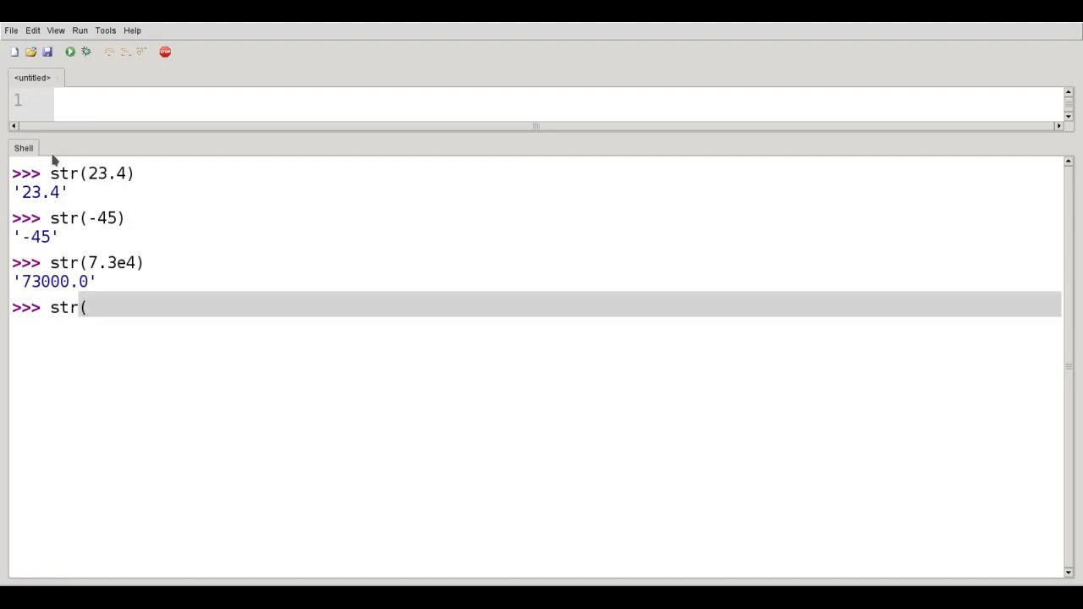
text(23.4) +)
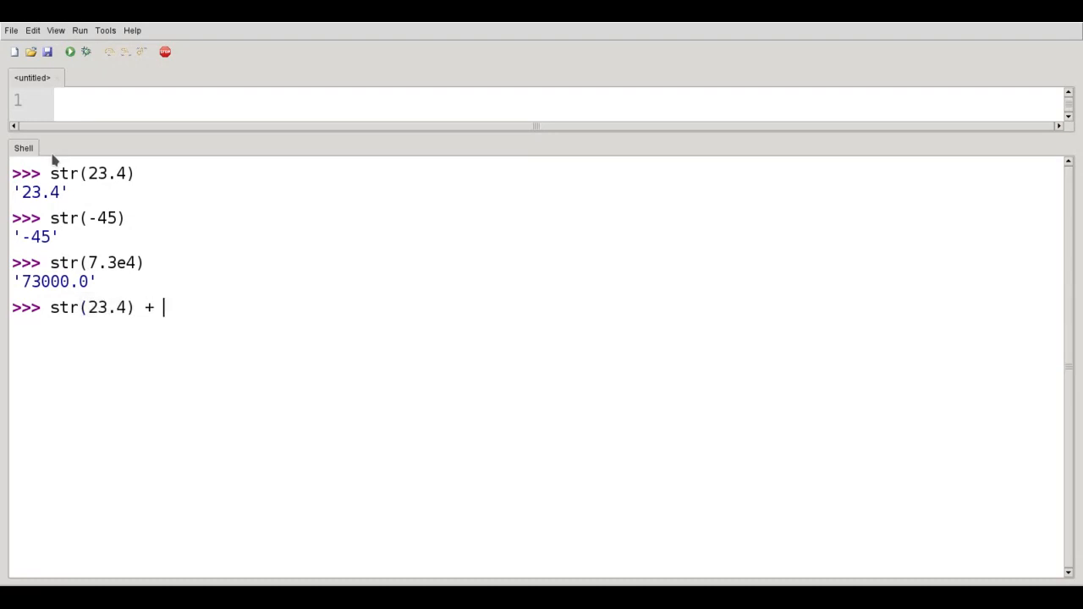
text(5.)
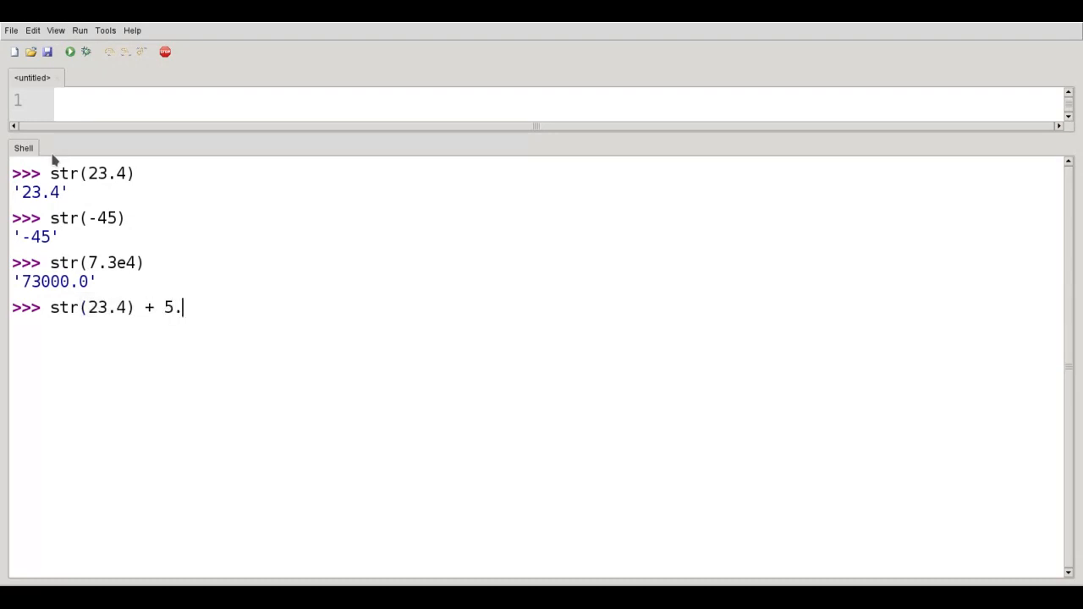